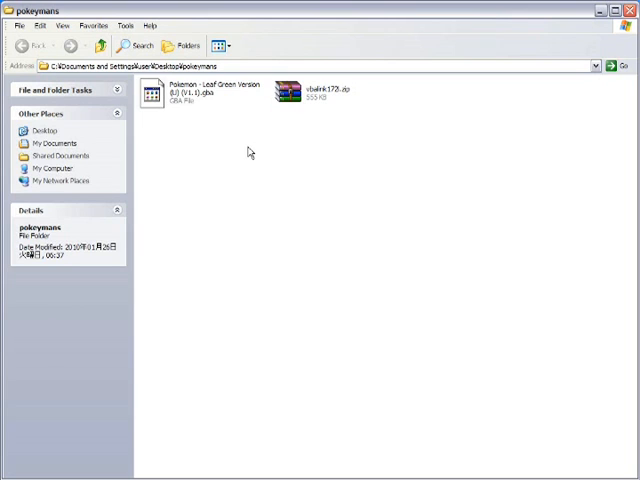
- Switch the pokeymans folder to Details view with size, type and date columns
{"action": "left_click", "coordinate": [62, 24]}
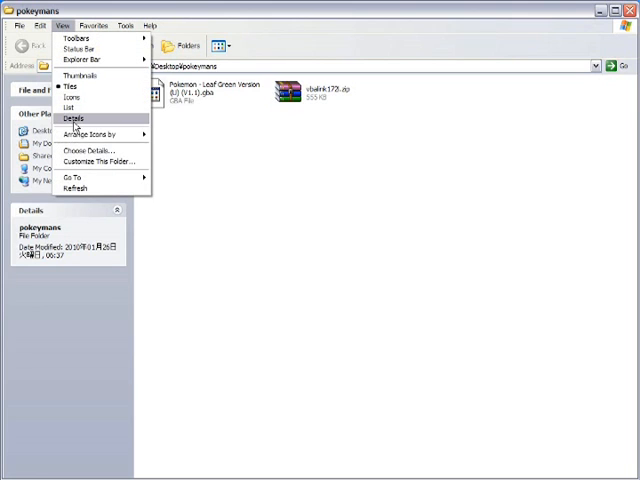
{"action": "left_click", "coordinate": [74, 118]}
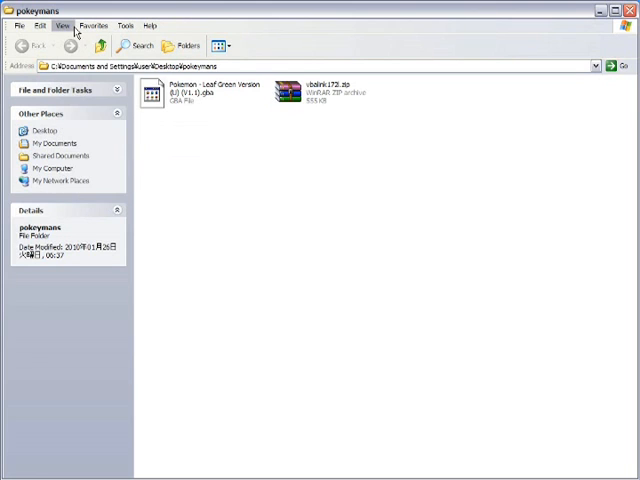
{"action": "left_click", "coordinate": [64, 24]}
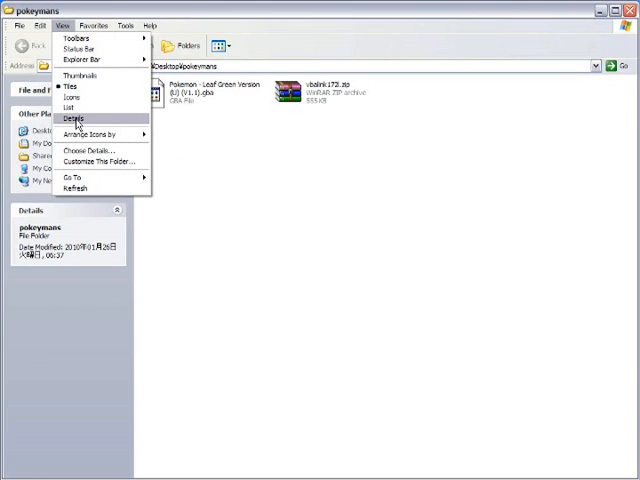
{"action": "left_click", "coordinate": [76, 120]}
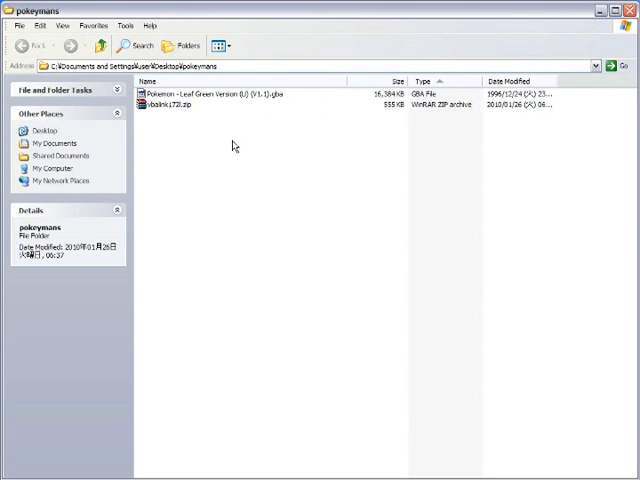
{"action": "mouse_move", "coordinate": [44, 252]}
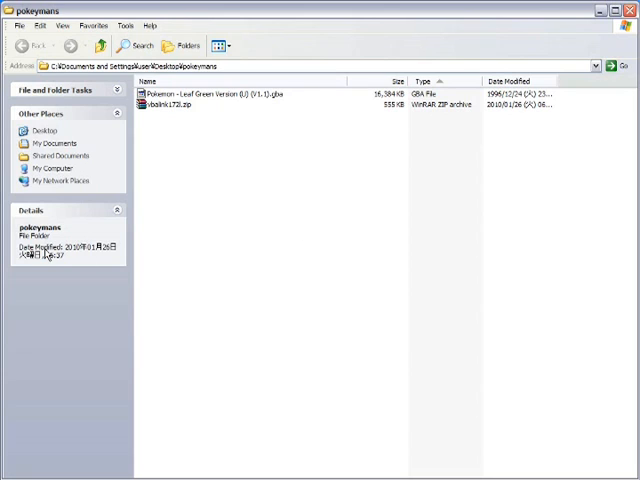
{"action": "mouse_move", "coordinate": [478, 162]}
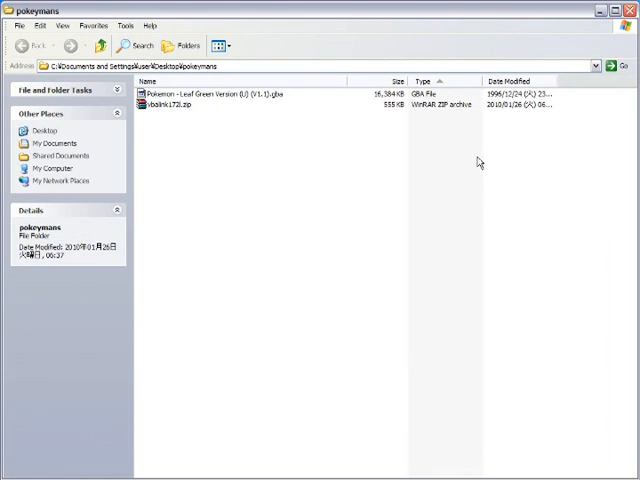
{"action": "mouse_move", "coordinate": [346, 184]}
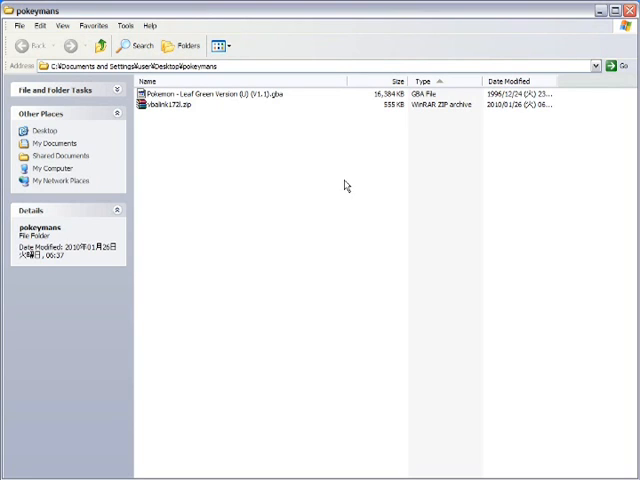
{"action": "mouse_move", "coordinate": [272, 230]}
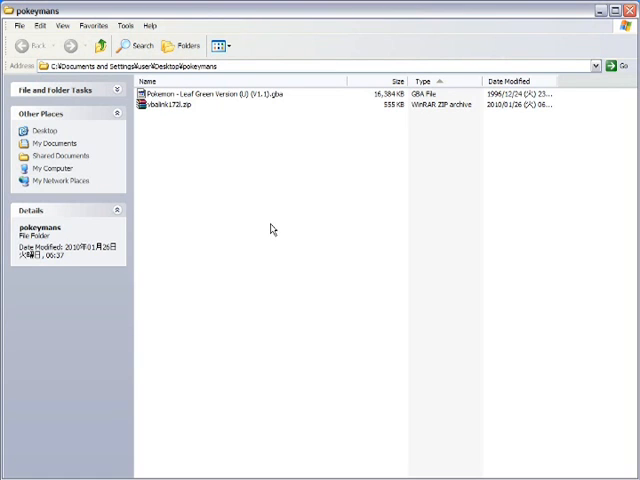
{"action": "left_click", "coordinate": [210, 94]}
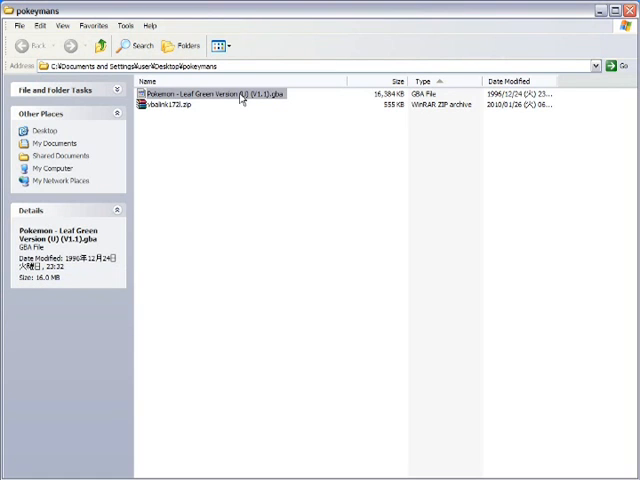
{"action": "left_click", "coordinate": [164, 120]}
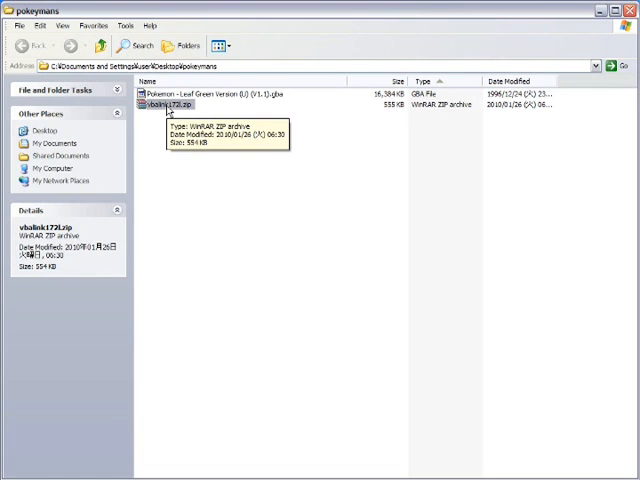
{"action": "mouse_move", "coordinate": [180, 180]}
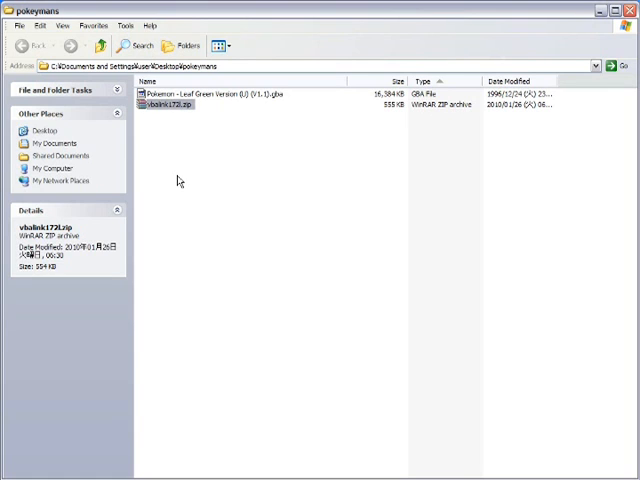
{"action": "mouse_move", "coordinate": [144, 108]}
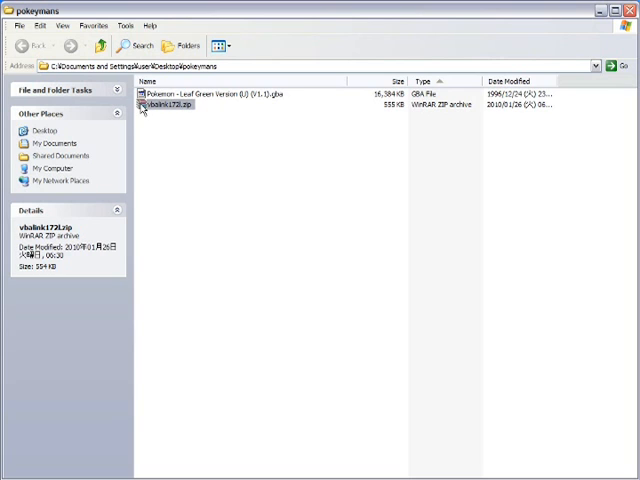
- Extract the vbalink zip into the pokeymans folder with 7-Zip Extract Here
{"action": "right_click", "coordinate": [168, 106]}
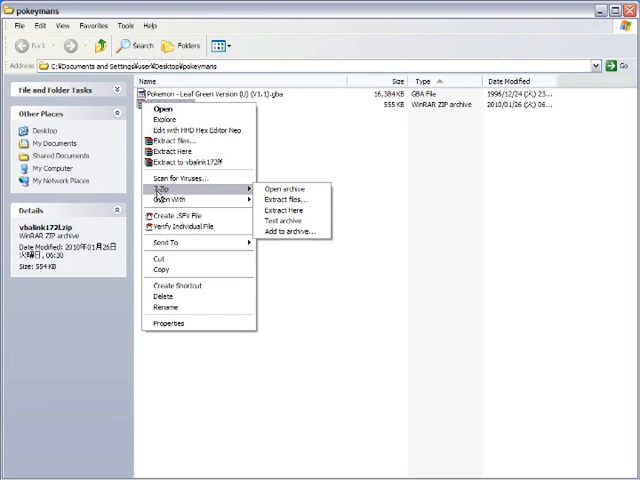
{"action": "mouse_move", "coordinate": [288, 210]}
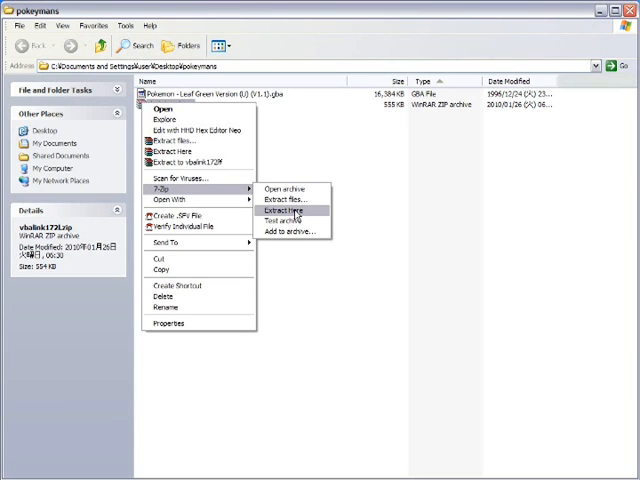
{"action": "left_click", "coordinate": [282, 212]}
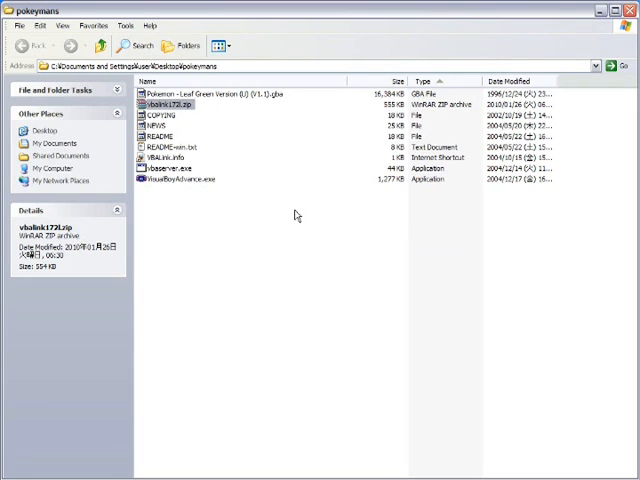
{"action": "mouse_move", "coordinate": [160, 188]}
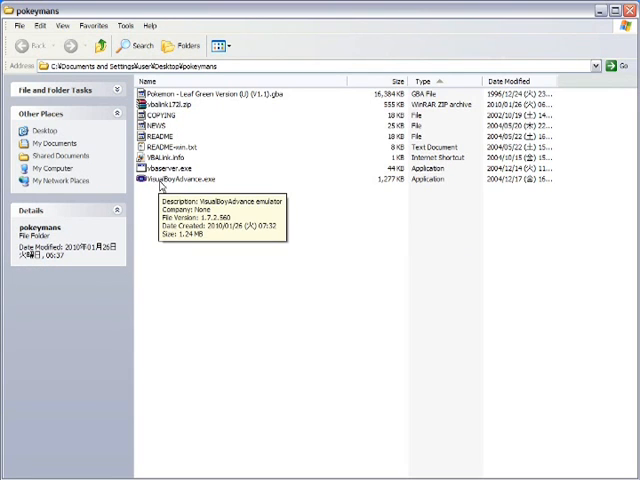
{"action": "left_click", "coordinate": [180, 180]}
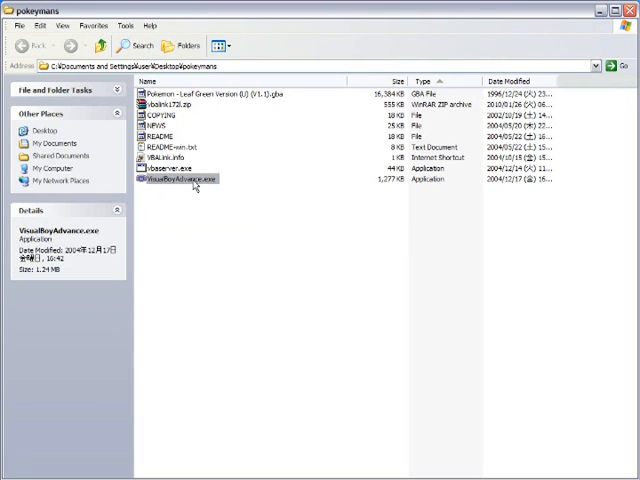
- Launch VisualBoyAdvance.exe and browse its Options and Cheats menus
{"action": "double_click", "coordinate": [180, 180]}
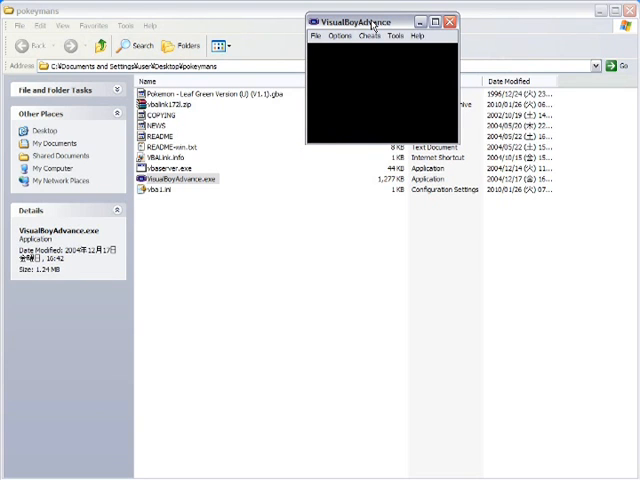
{"action": "left_click", "coordinate": [340, 36]}
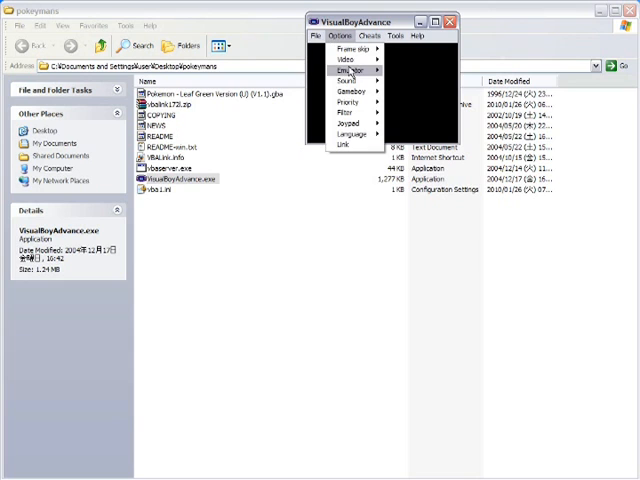
{"action": "left_click", "coordinate": [350, 72]}
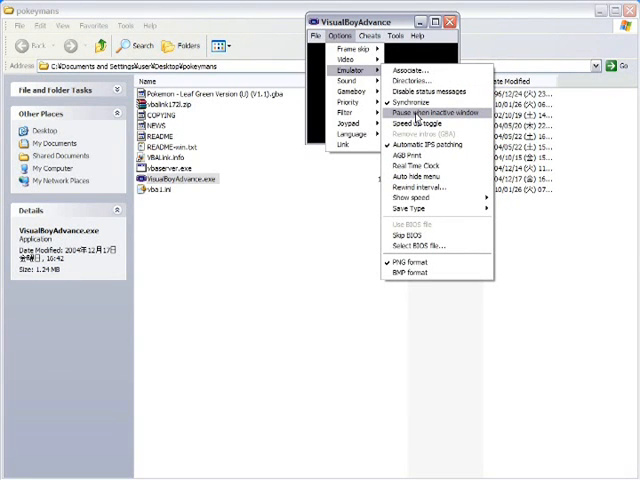
{"action": "left_click", "coordinate": [368, 36]}
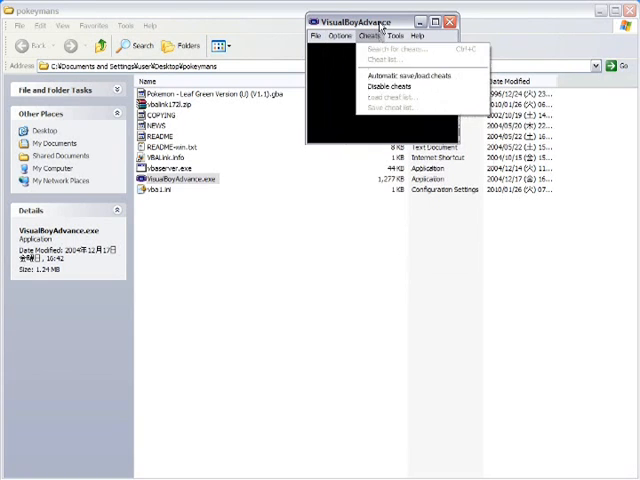
{"action": "left_click", "coordinate": [342, 36]}
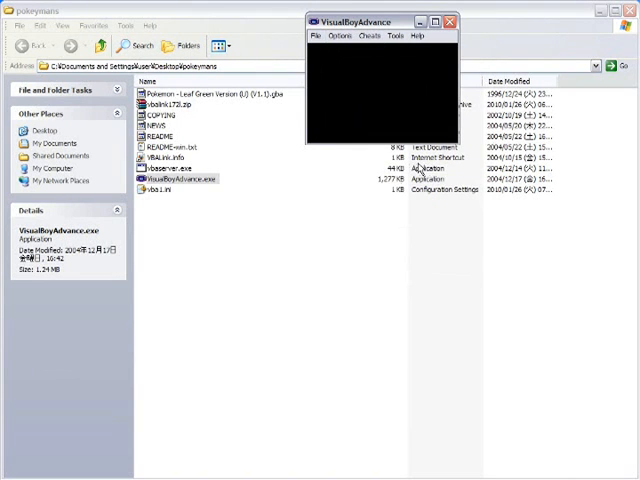
- Set the emulator save type to Flash 128K under Options > Emulator
{"action": "left_click", "coordinate": [340, 36]}
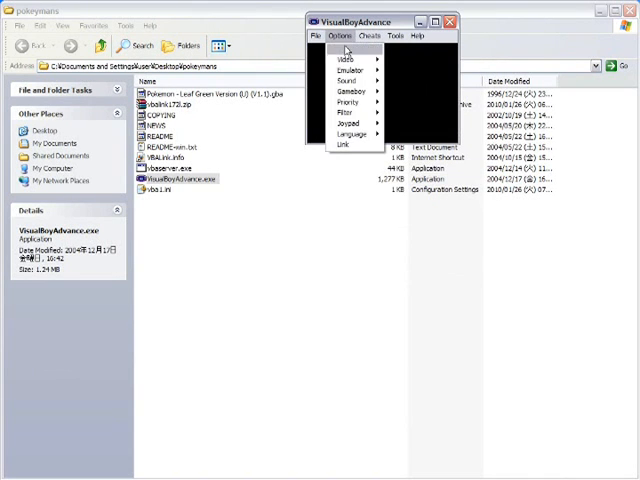
{"action": "left_click", "coordinate": [352, 68]}
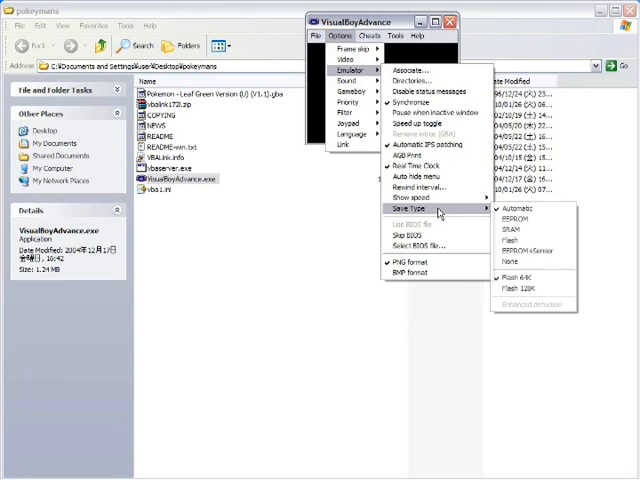
{"action": "mouse_move", "coordinate": [528, 288]}
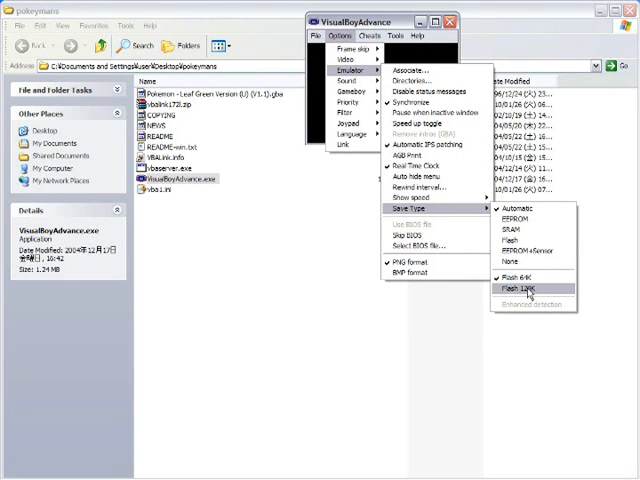
{"action": "left_click", "coordinate": [518, 276]}
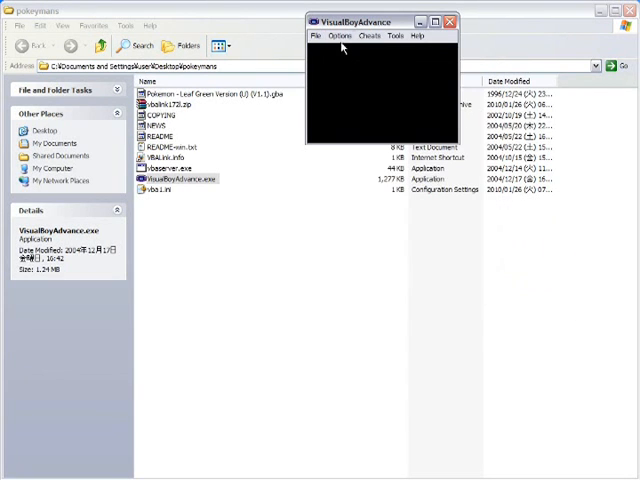
{"action": "left_click", "coordinate": [340, 36]}
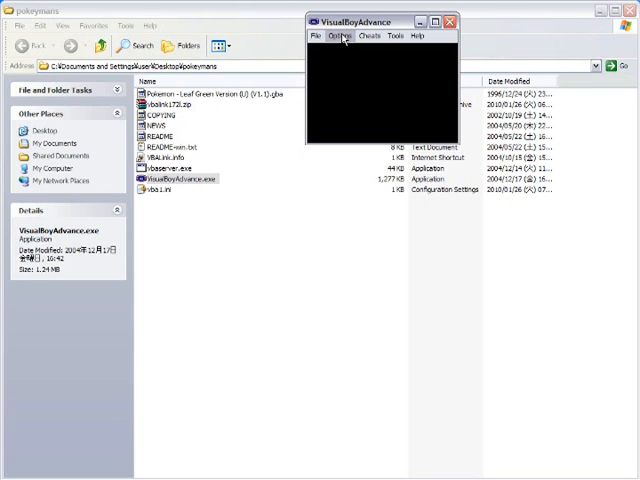
- Map the joypad directions and buttons to the controller and confirm with OK
{"action": "left_click", "coordinate": [340, 36]}
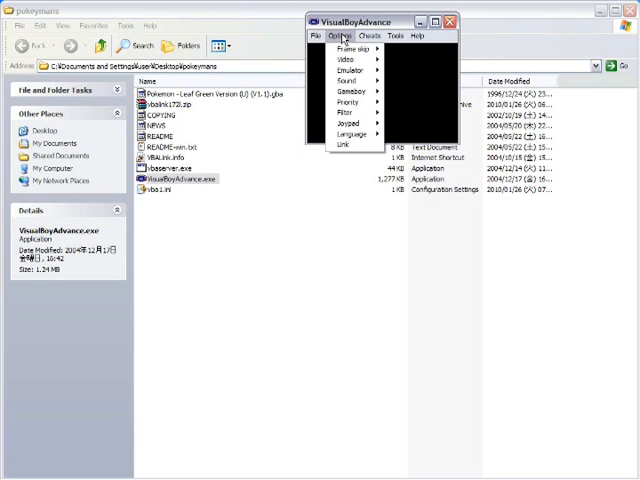
{"action": "left_click", "coordinate": [344, 122]}
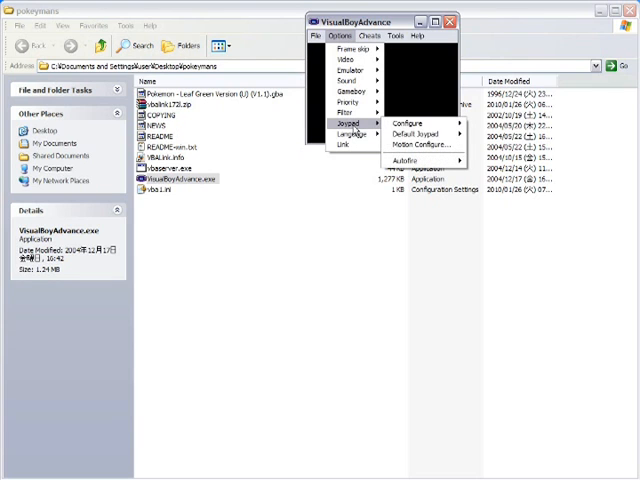
{"action": "mouse_move", "coordinate": [410, 132]}
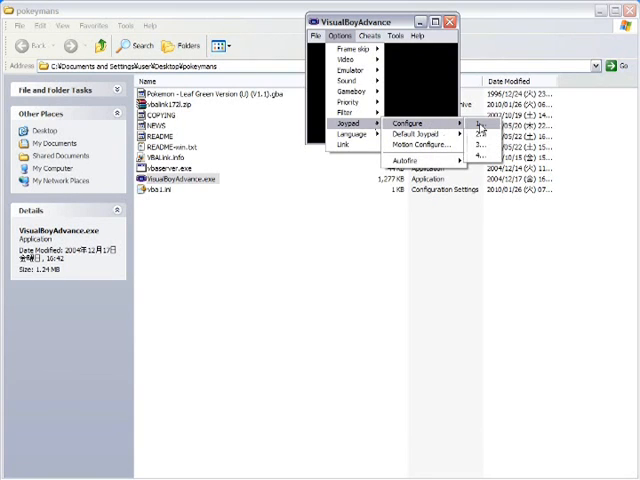
{"action": "left_click", "coordinate": [408, 122]}
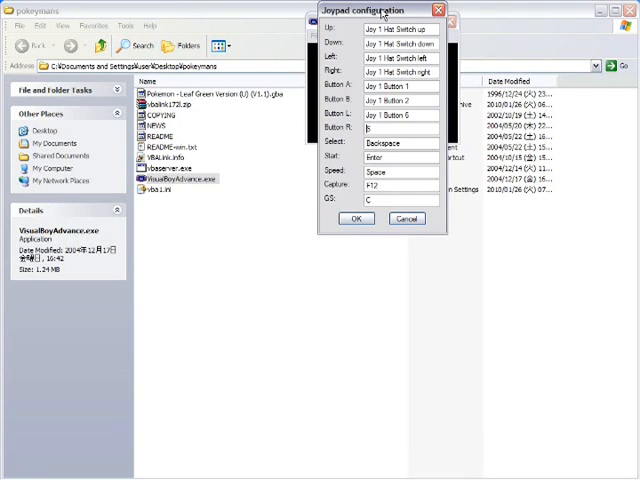
{"action": "left_click", "coordinate": [400, 128]}
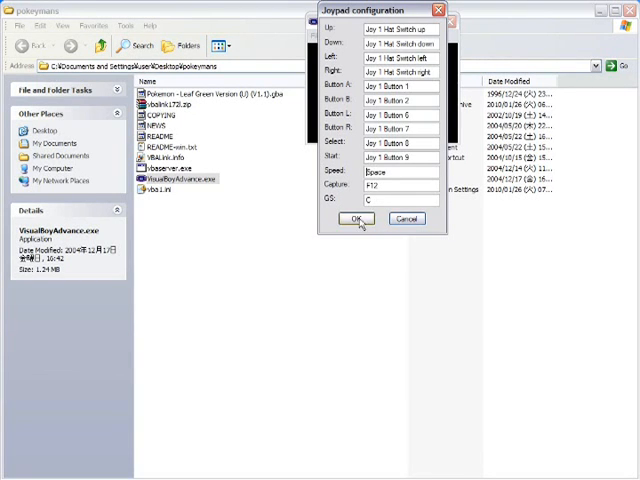
{"action": "left_click", "coordinate": [360, 220]}
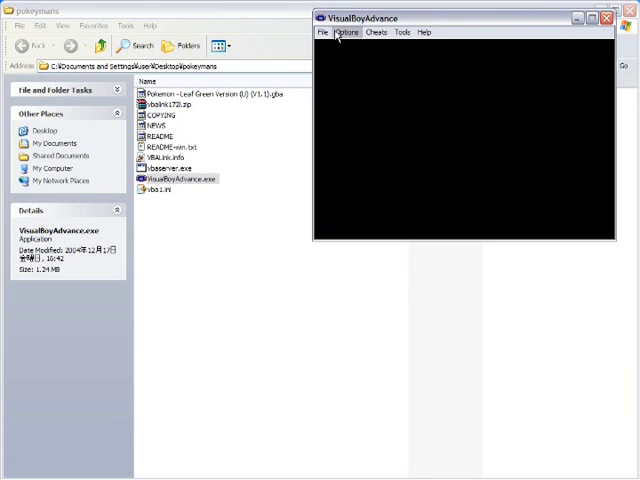
- Load the Leaf Green ROM, let it reach the controls screen, then close the emulator
{"action": "left_click", "coordinate": [322, 32]}
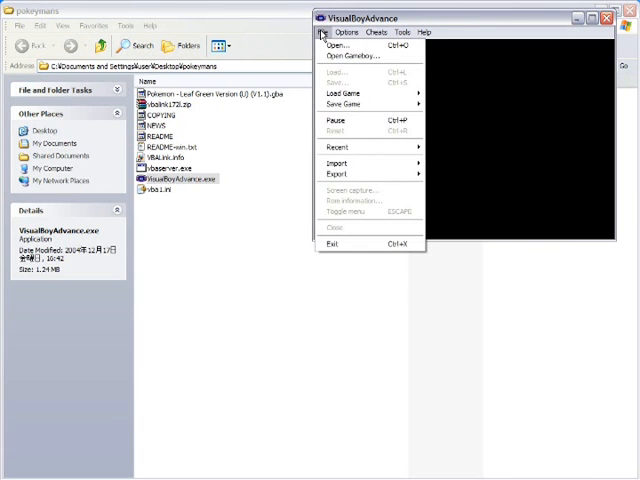
{"action": "left_click", "coordinate": [334, 44]}
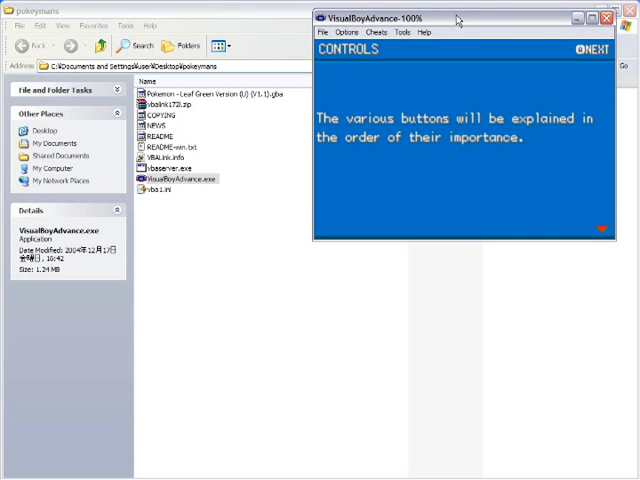
{"action": "left_click", "coordinate": [636, 18]}
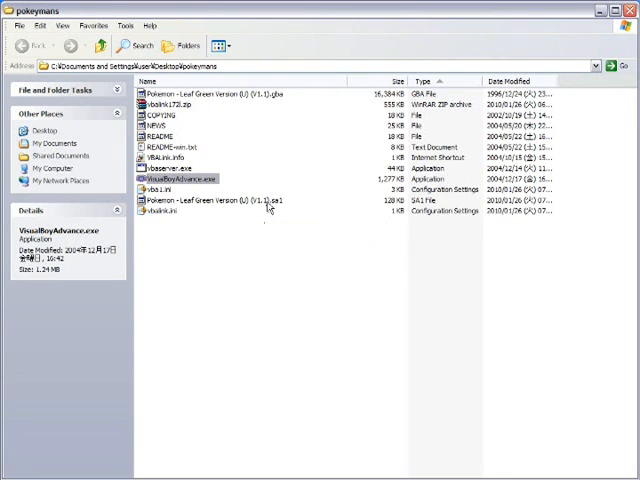
{"action": "mouse_move", "coordinate": [268, 200]}
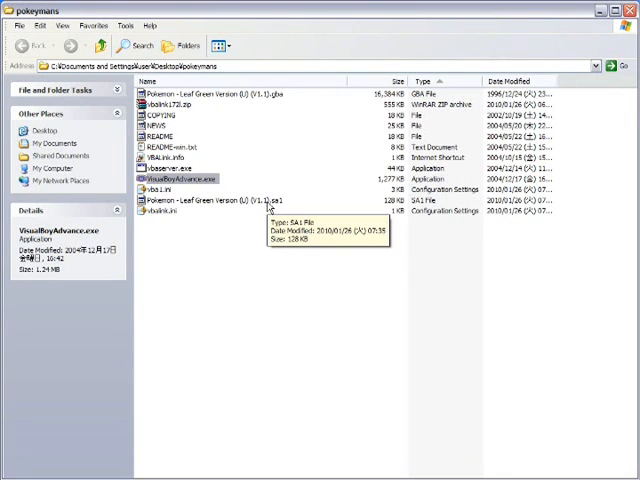
- Check the details of the emulator exe and Leaf Green ROM, then clear the selection
{"action": "left_click", "coordinate": [230, 210]}
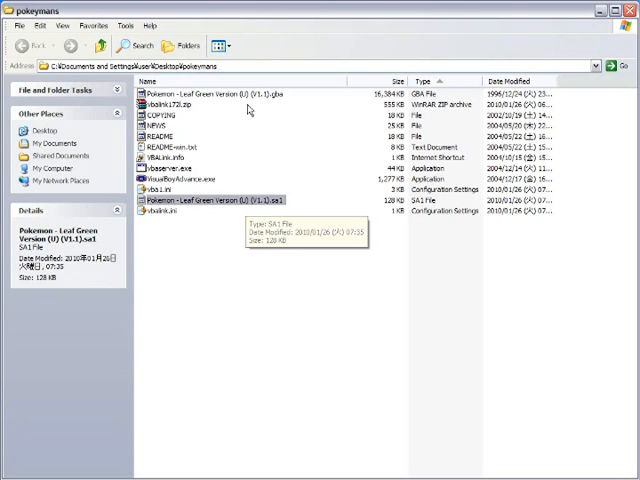
{"action": "left_click", "coordinate": [216, 92]}
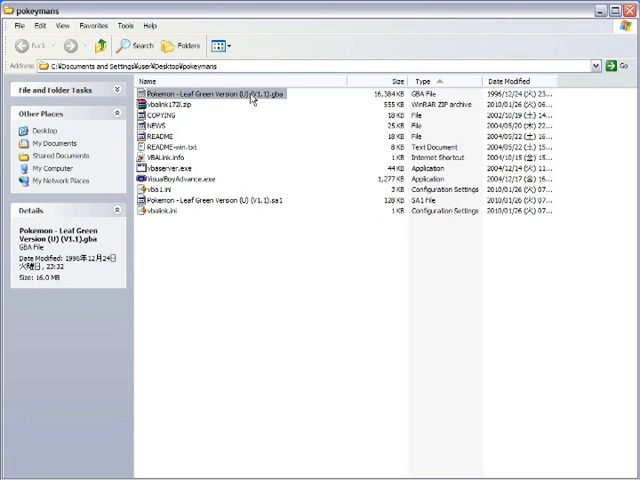
{"action": "left_click", "coordinate": [220, 200]}
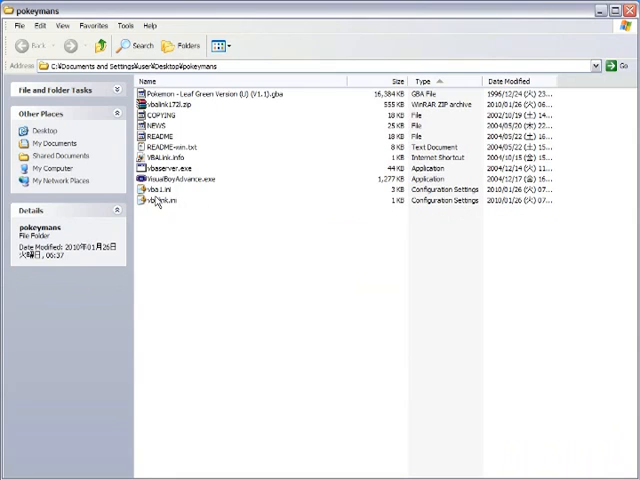
{"action": "left_click", "coordinate": [160, 200]}
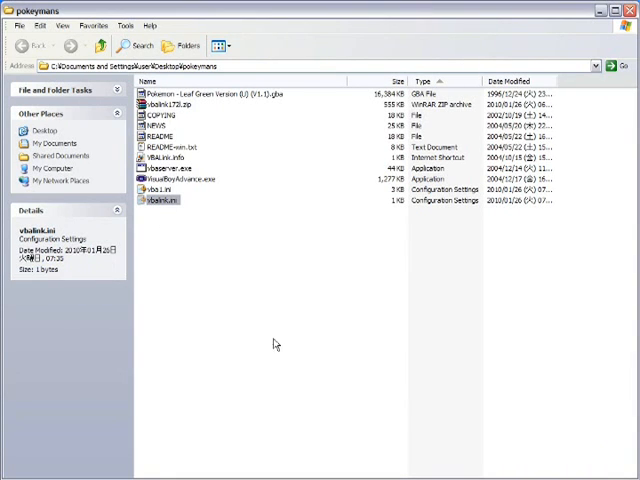
{"action": "mouse_move", "coordinate": [252, 306]}
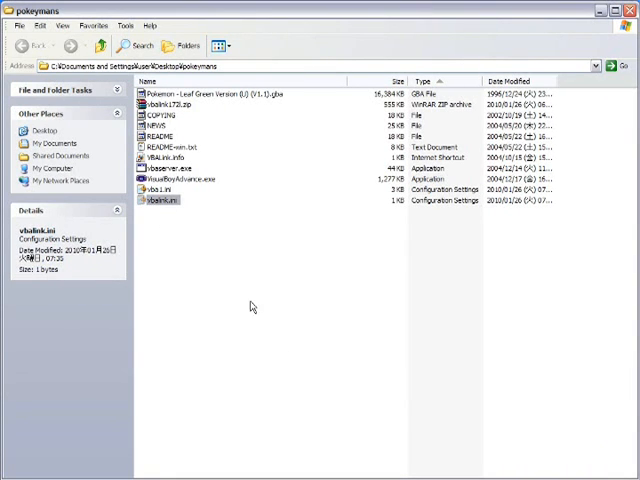
- Launch a first VisualBoyAdvance instance from the pokeymans folder
{"action": "left_click", "coordinate": [180, 180]}
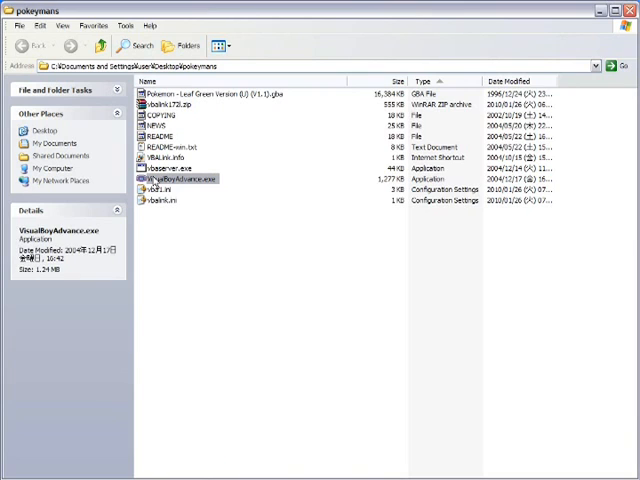
{"action": "double_click", "coordinate": [178, 180]}
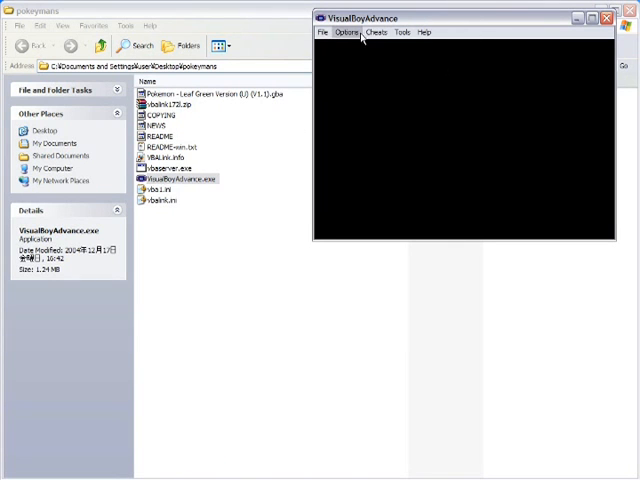
{"action": "left_click", "coordinate": [348, 32]}
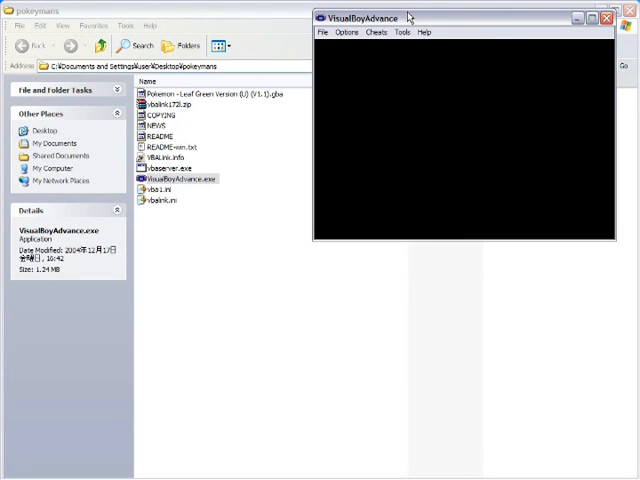
{"action": "mouse_move", "coordinate": [248, 168]}
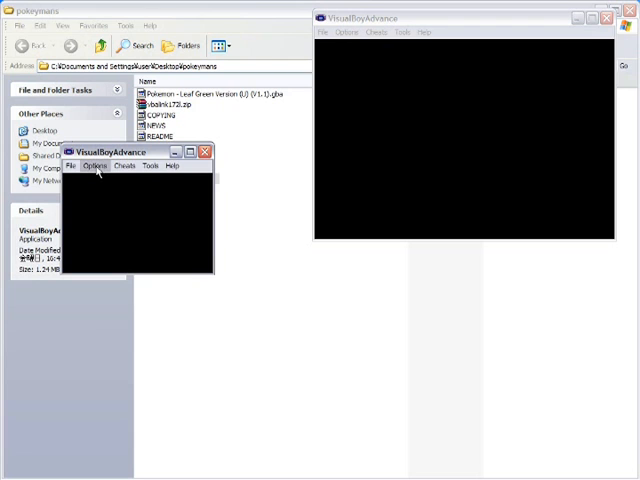
- Toggle Pause when inactive window in the second instance's Emulator options
{"action": "left_click", "coordinate": [94, 166]}
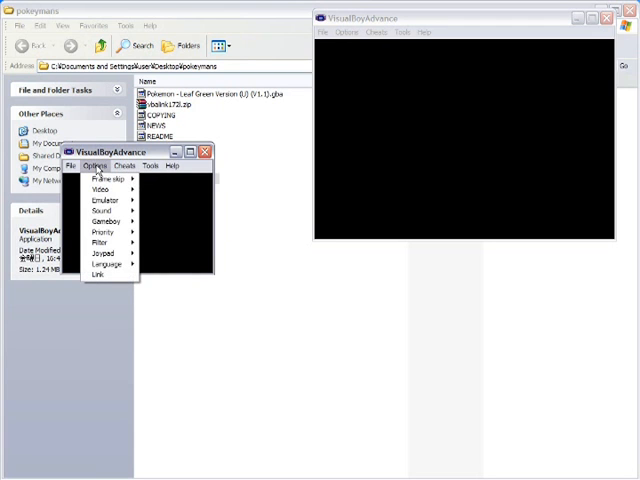
{"action": "left_click", "coordinate": [102, 200]}
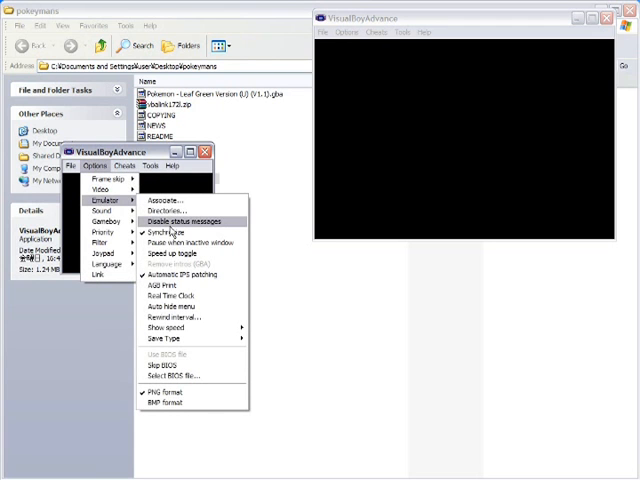
{"action": "mouse_move", "coordinate": [180, 242]}
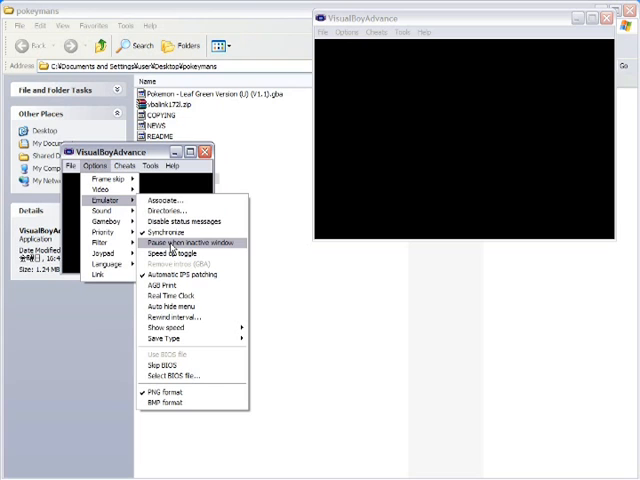
{"action": "left_click", "coordinate": [172, 244]}
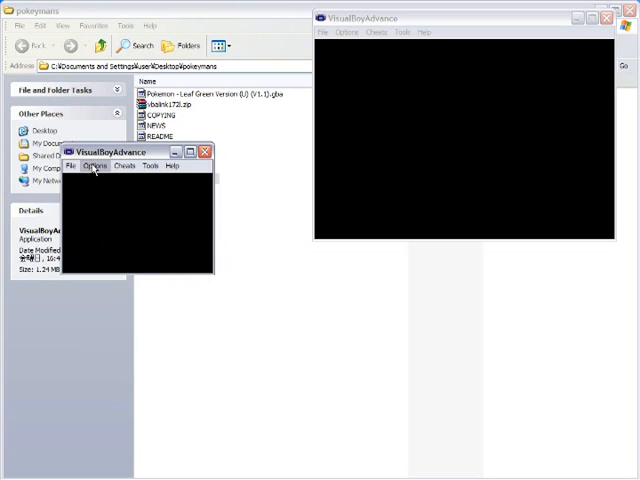
- Set the second instance's Game Boy type and its default joypad
{"action": "left_click", "coordinate": [94, 166]}
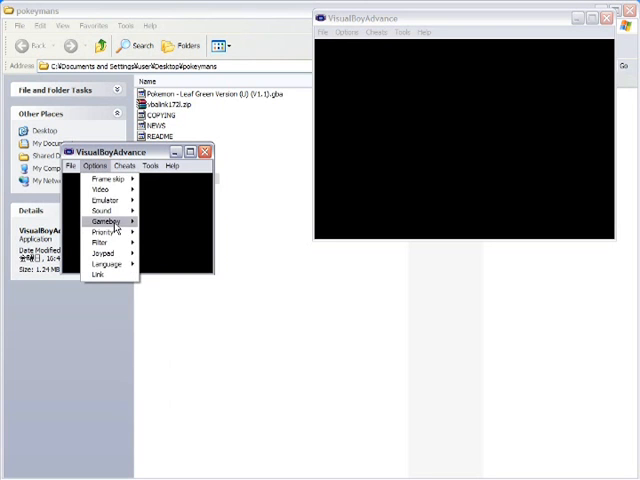
{"action": "left_click", "coordinate": [94, 200]}
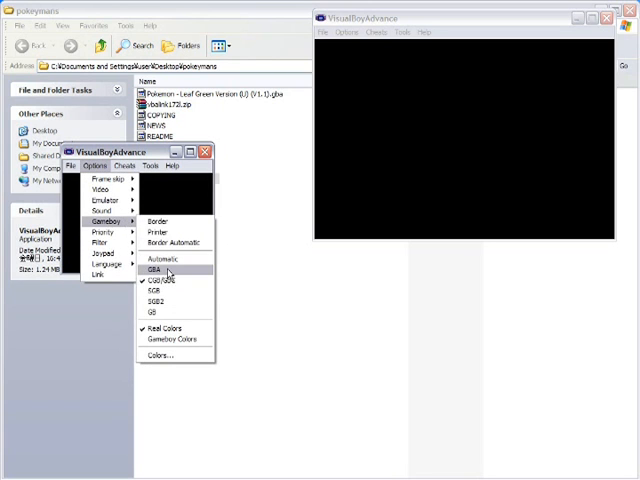
{"action": "left_click", "coordinate": [156, 268]}
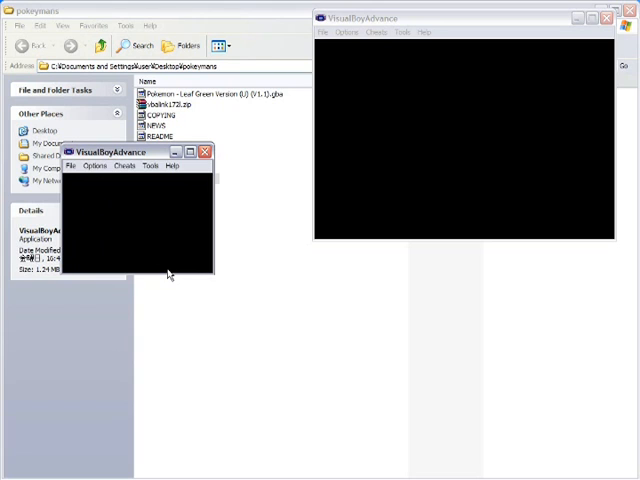
{"action": "left_click", "coordinate": [96, 166]}
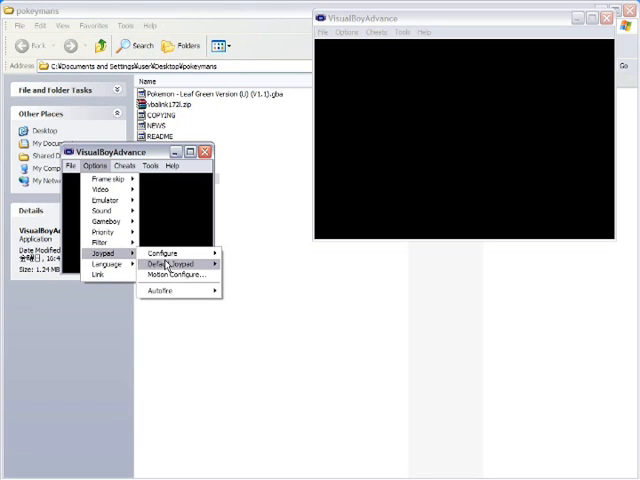
{"action": "left_click", "coordinate": [170, 264]}
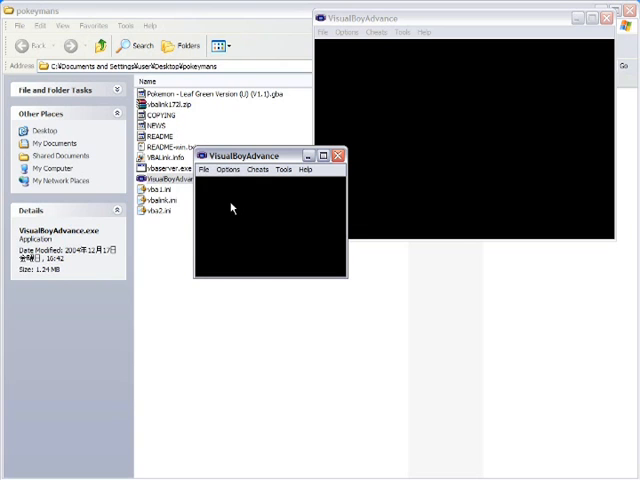
- Assign arrow and letter keys in the Joypad configuration and confirm with OK
{"action": "left_click", "coordinate": [228, 168]}
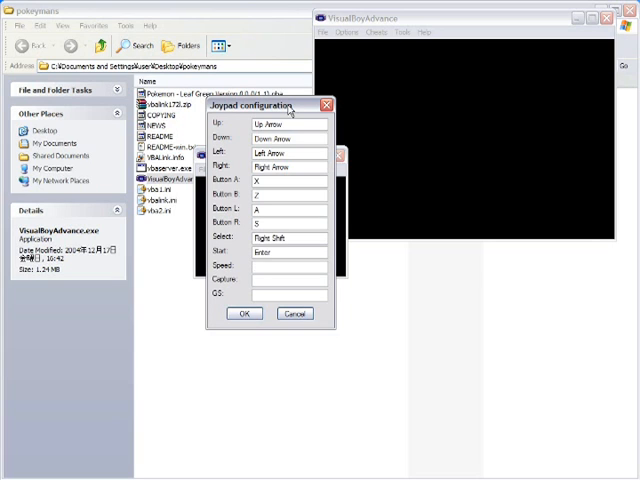
{"action": "left_click", "coordinate": [244, 312]}
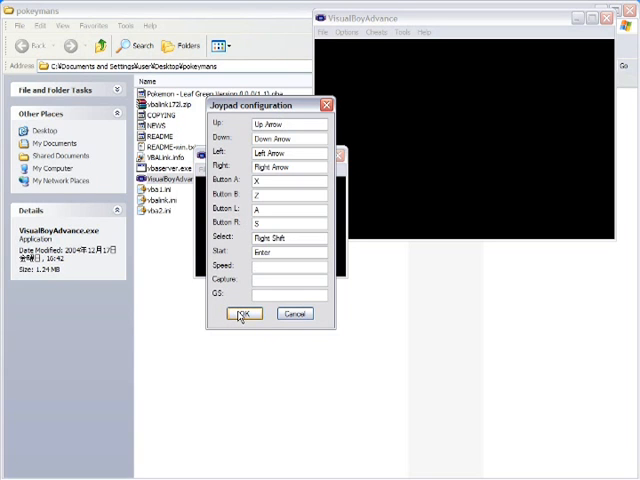
{"action": "left_click", "coordinate": [244, 314]}
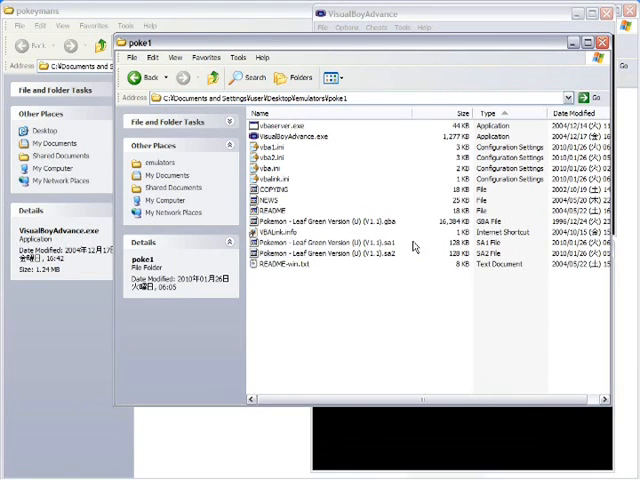
{"action": "mouse_move", "coordinate": [384, 246]}
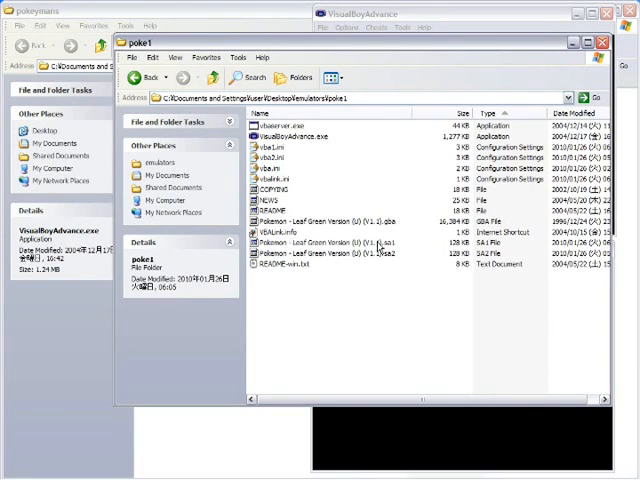
- Select the Leaf Green .sa1 and .sav save files in poke1 for copying
{"action": "left_click", "coordinate": [324, 252]}
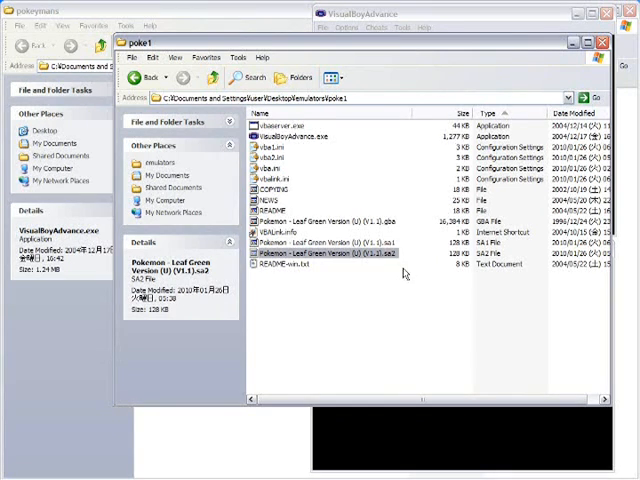
{"action": "left_click", "coordinate": [330, 242]}
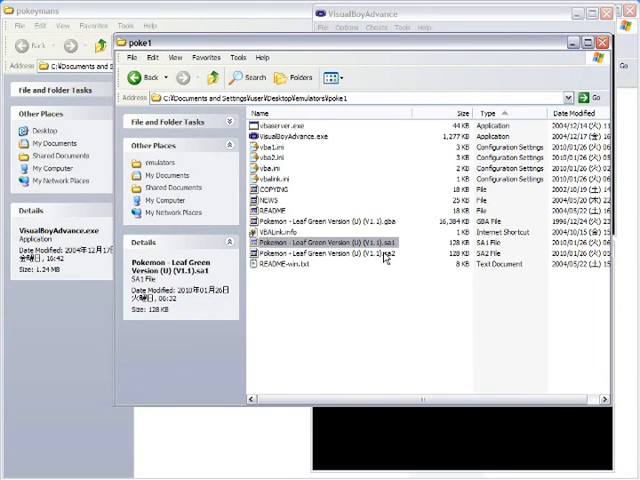
{"action": "left_click", "coordinate": [330, 252]}
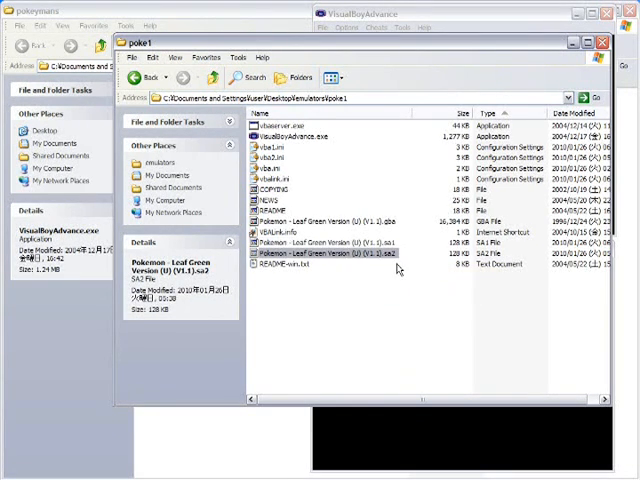
{"action": "mouse_move", "coordinate": [410, 262]}
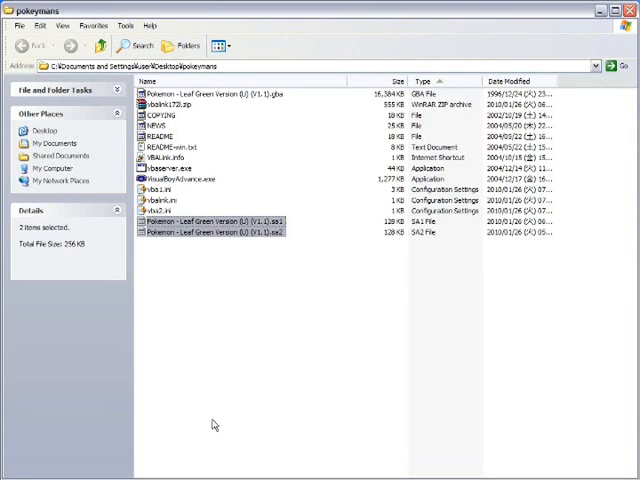
- Inspect the Leaf Green save file and the second emulator ini in the pokemans folder
{"action": "left_click", "coordinate": [216, 220]}
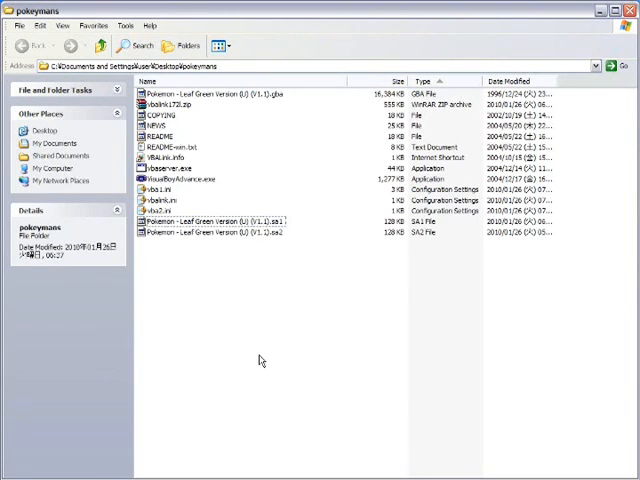
{"action": "left_click", "coordinate": [216, 234]}
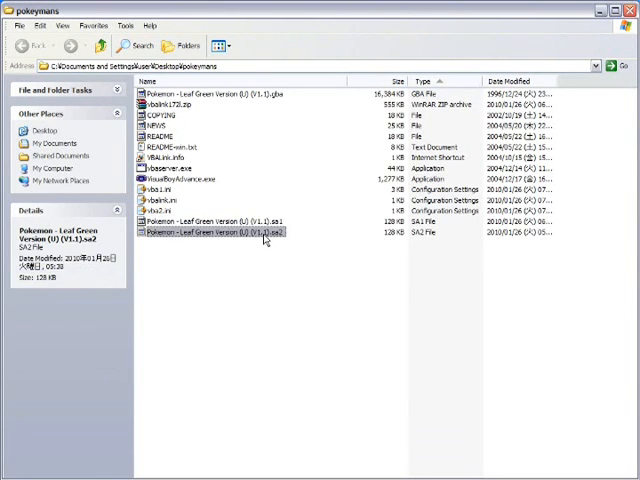
{"action": "left_click", "coordinate": [160, 188]}
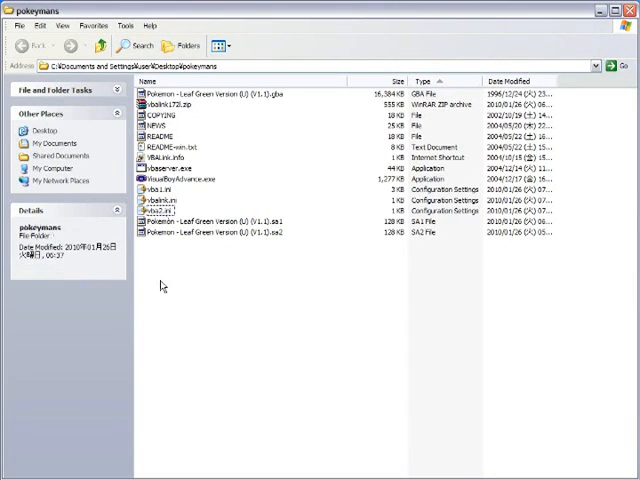
{"action": "left_click", "coordinate": [160, 190]}
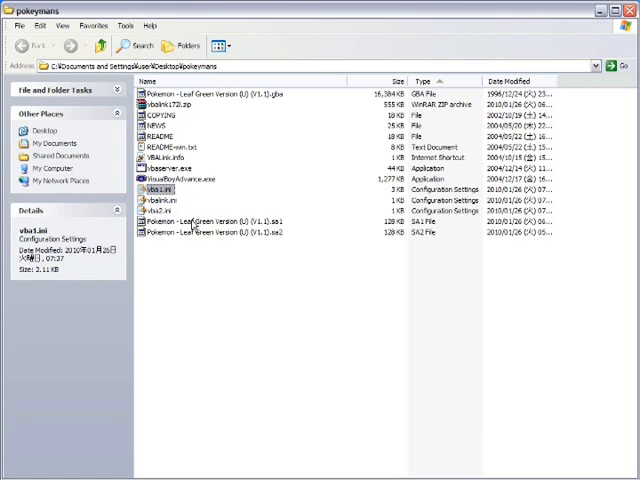
- Re-sort the folder listing via Arrange Icons By and launch a second VisualBoyAdvance instance
{"action": "left_click", "coordinate": [62, 24]}
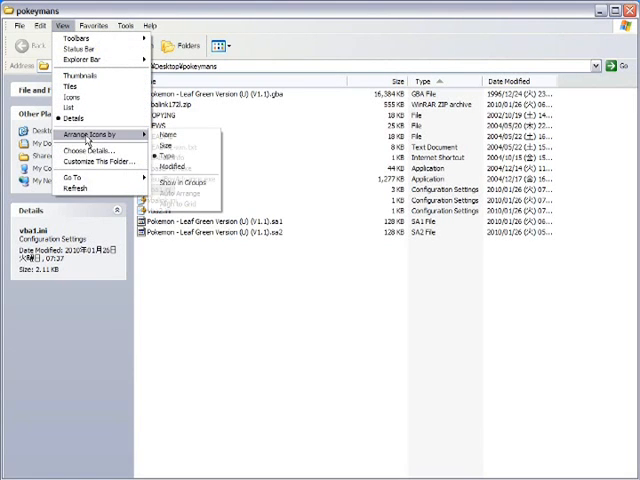
{"action": "left_click", "coordinate": [168, 132]}
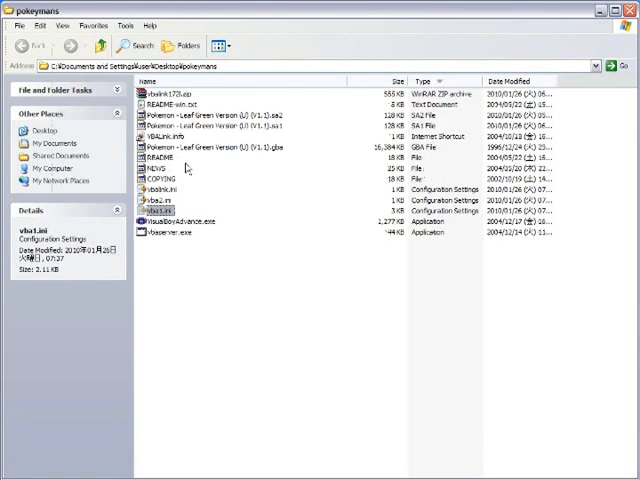
{"action": "left_click", "coordinate": [60, 24]}
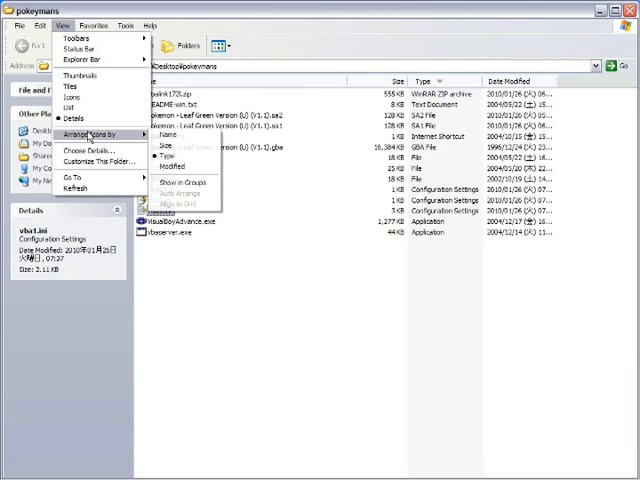
{"action": "left_click", "coordinate": [164, 132]}
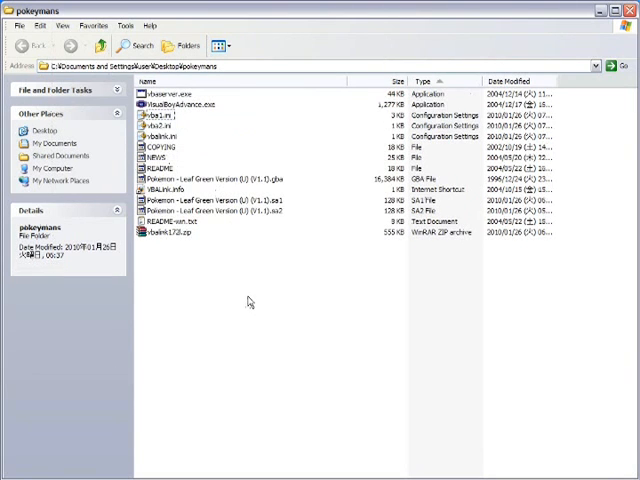
{"action": "mouse_move", "coordinate": [160, 128]}
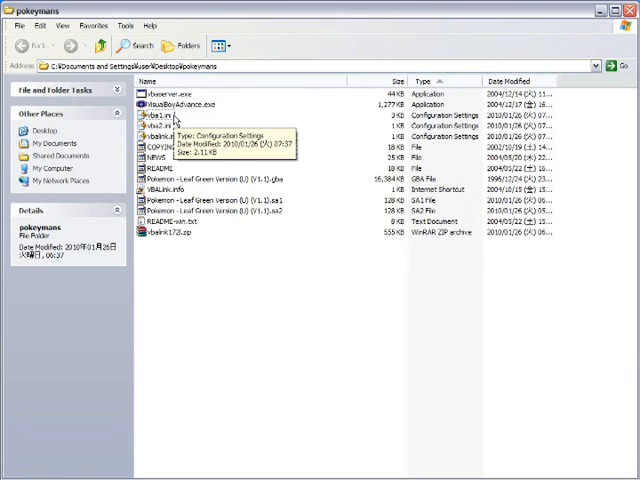
{"action": "mouse_move", "coordinate": [268, 268]}
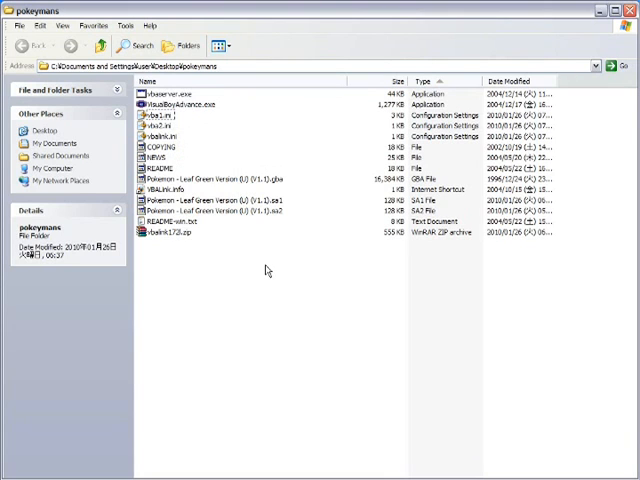
{"action": "double_click", "coordinate": [178, 104]}
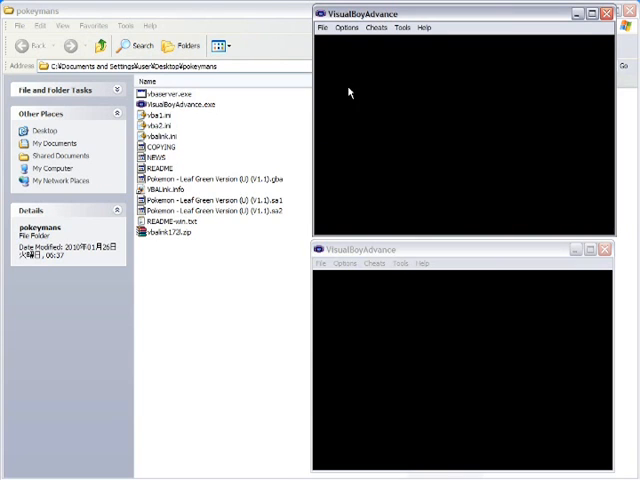
- Stack both emulator windows on the right and review the Options menu in each
{"action": "left_click", "coordinate": [210, 200]}
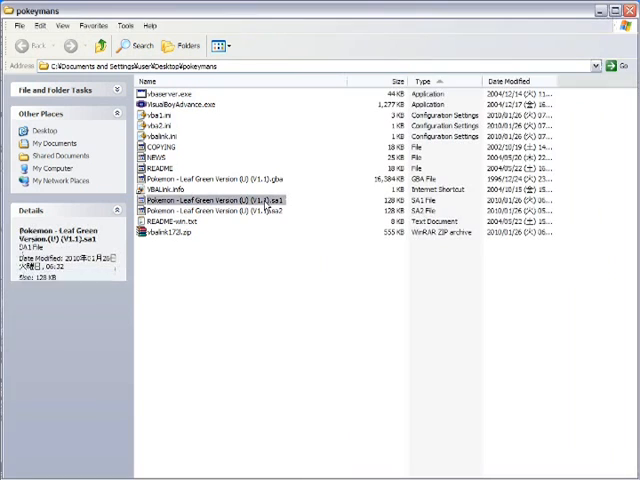
{"action": "left_click", "coordinate": [230, 212]}
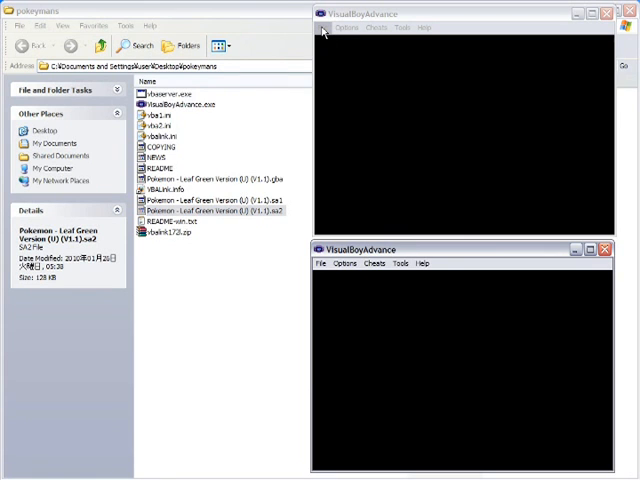
{"action": "left_click", "coordinate": [346, 28]}
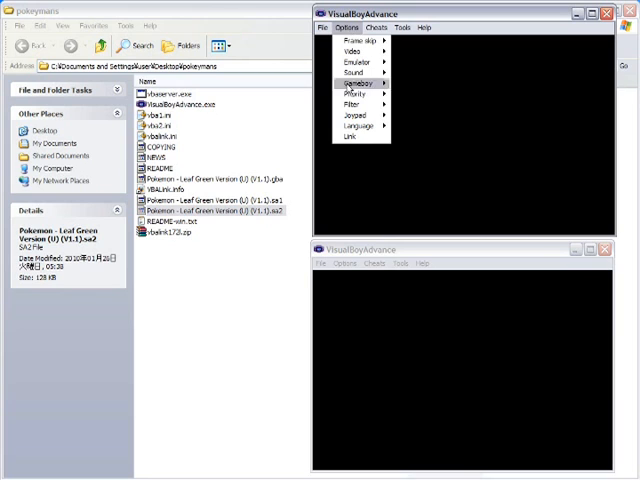
{"action": "left_click", "coordinate": [348, 138]}
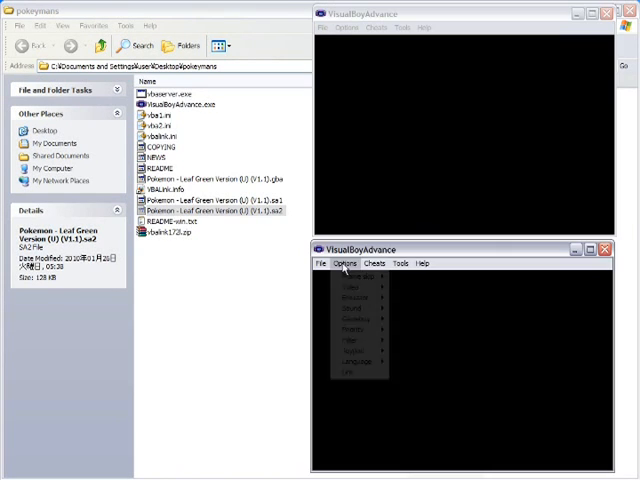
{"action": "left_click", "coordinate": [350, 372]}
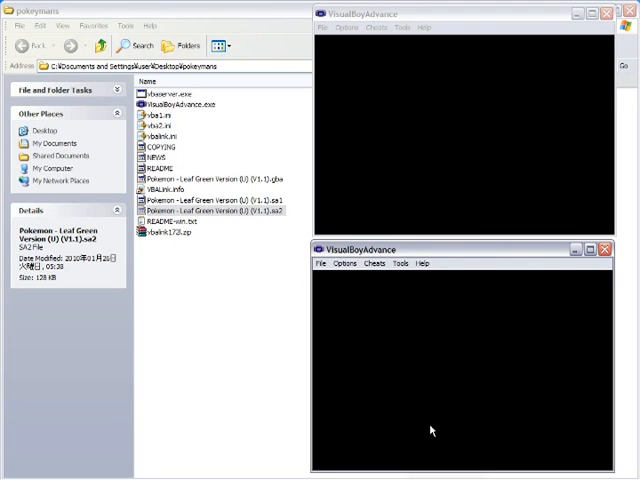
- Load the Leaf Green ROM in the upper emulator through File > Open
{"action": "left_click", "coordinate": [322, 28]}
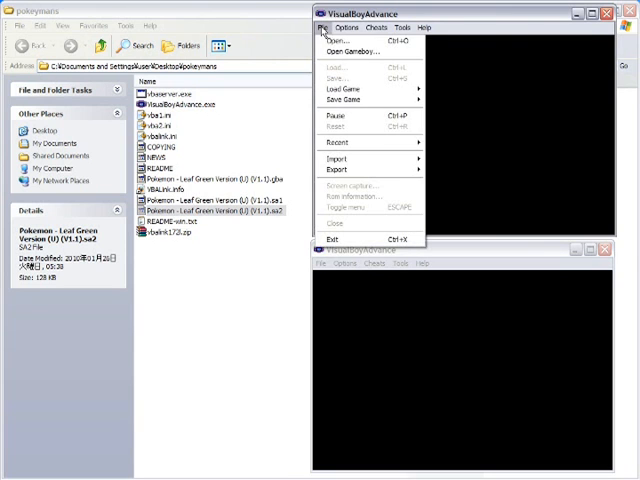
{"action": "left_click", "coordinate": [348, 52]}
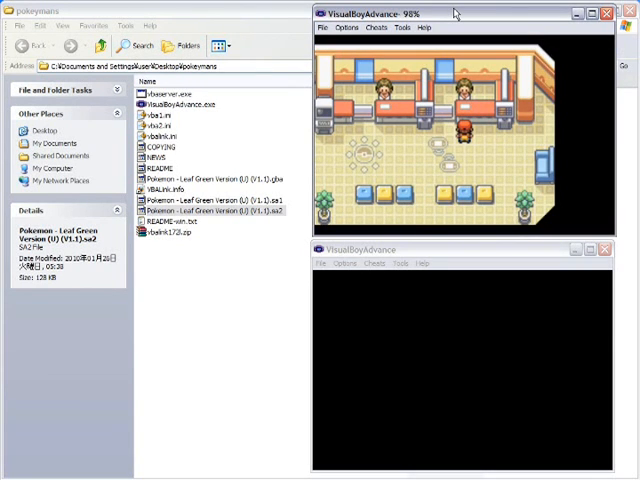
- Bring up the Select ROM dialog for the lower emulator through File > Open
{"action": "left_click", "coordinate": [320, 264]}
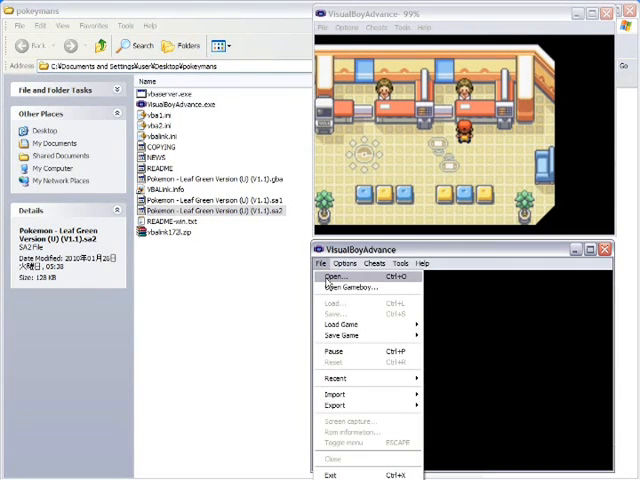
{"action": "left_click", "coordinate": [336, 276]}
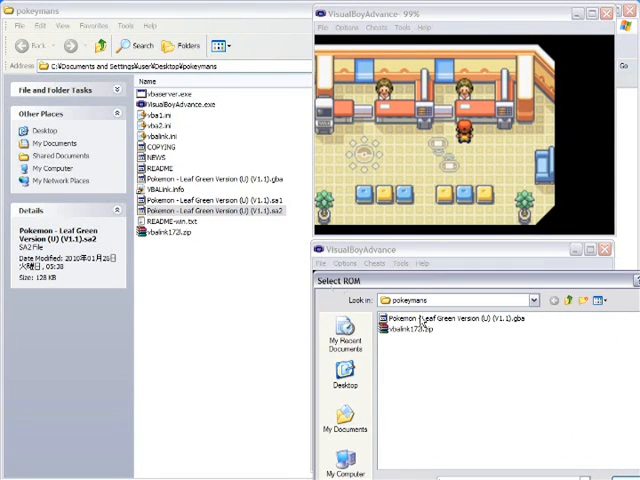